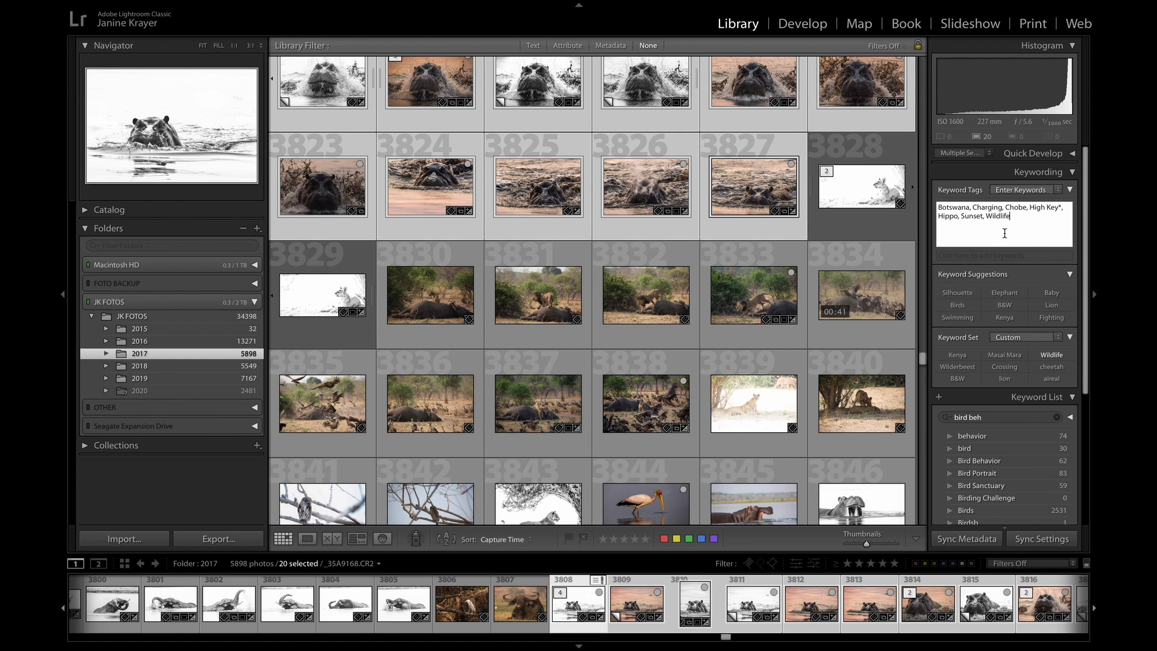
# Select the 518 Cuba photos from the 2017 folder, anchored on the cat picture, to show their shared keywords
pyautogui.write('Panning')
pyautogui.write(', sil')
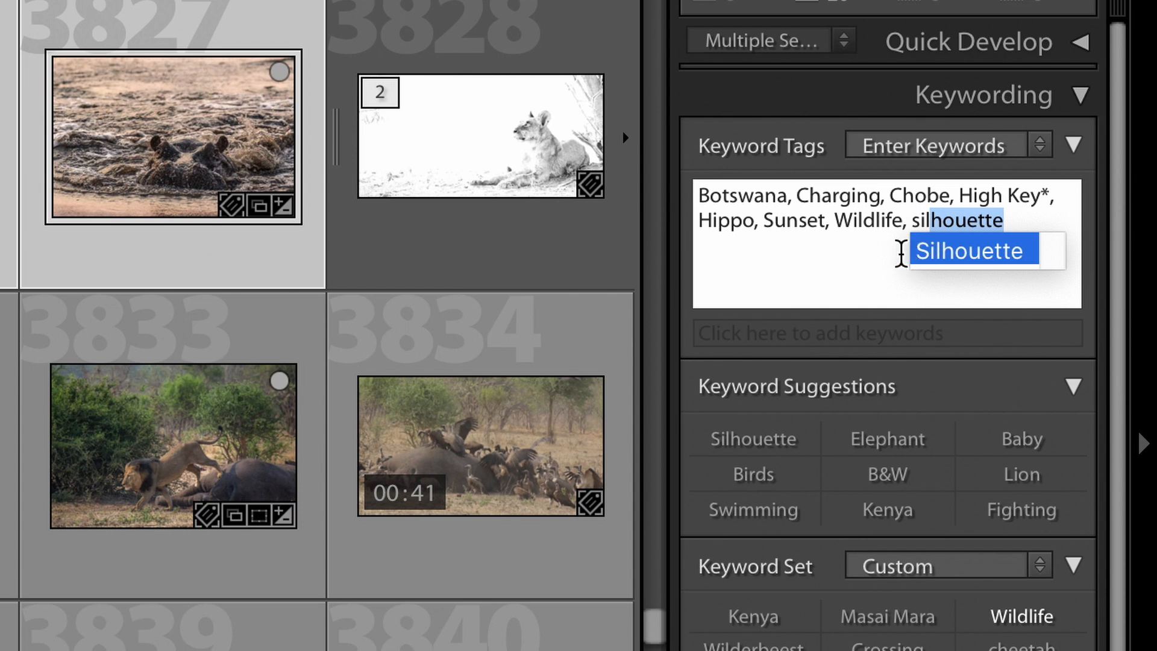
pyautogui.moveTo(1106, 322)
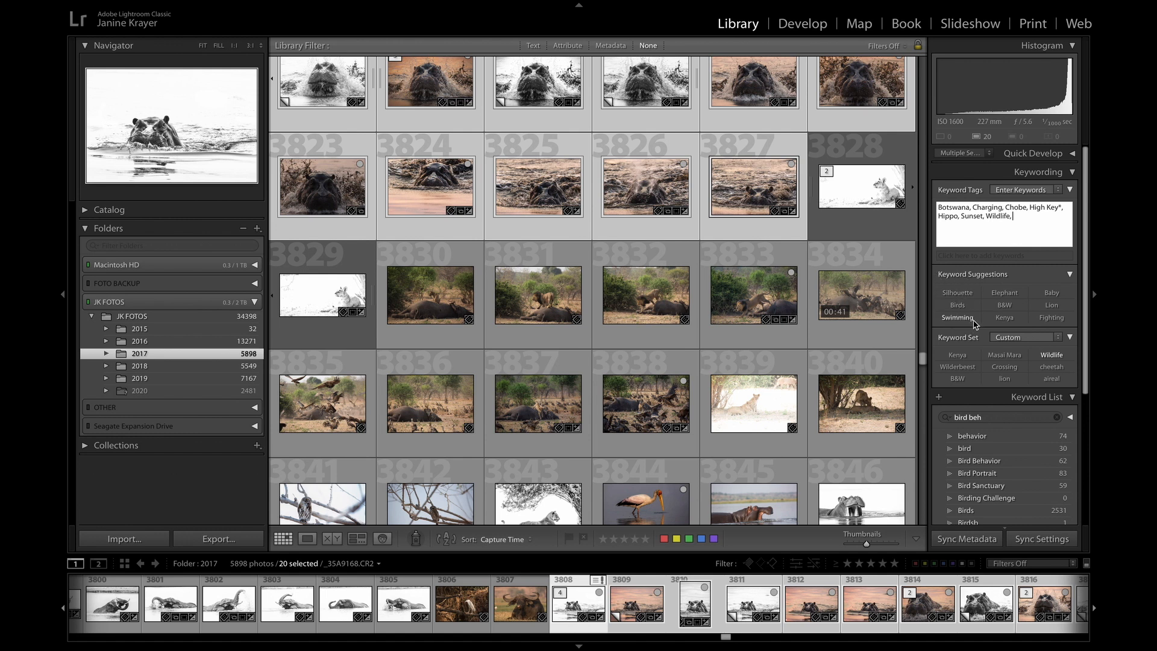
pyautogui.moveTo(1014, 322)
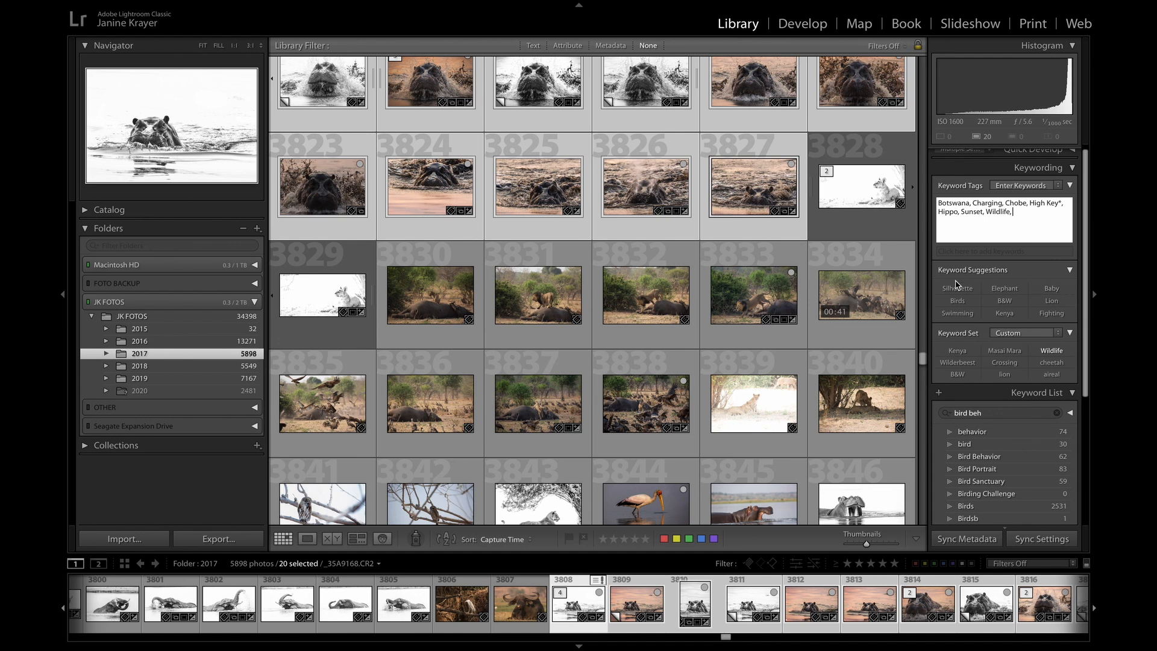
pyautogui.moveTo(1034, 313)
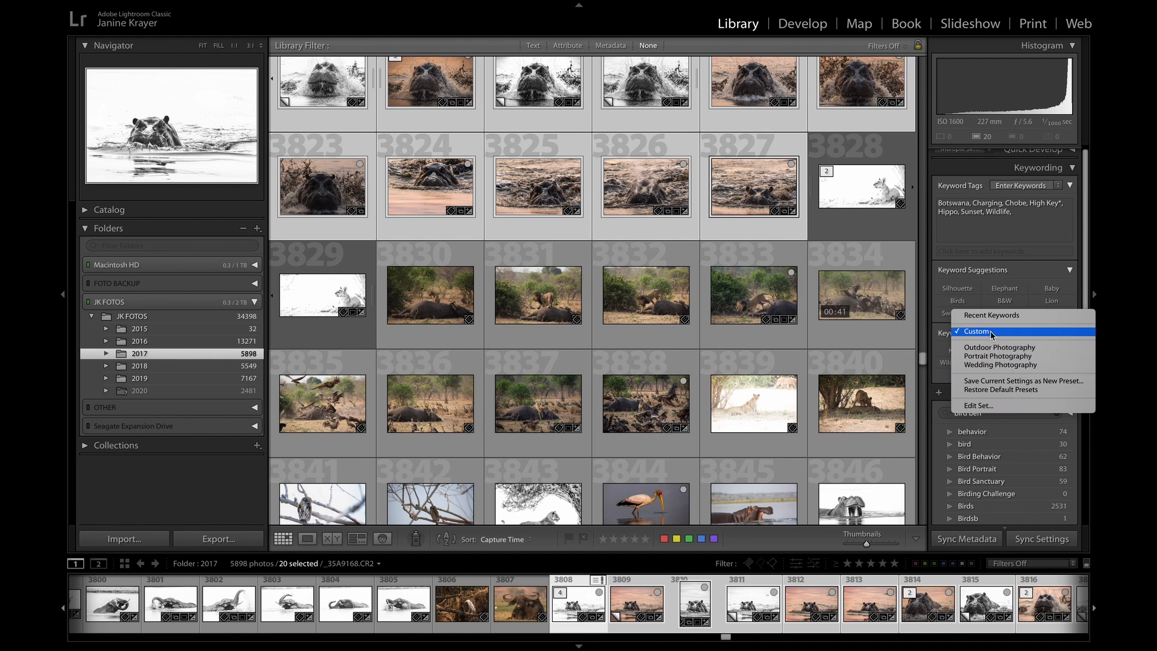
pyautogui.moveTo(998, 347)
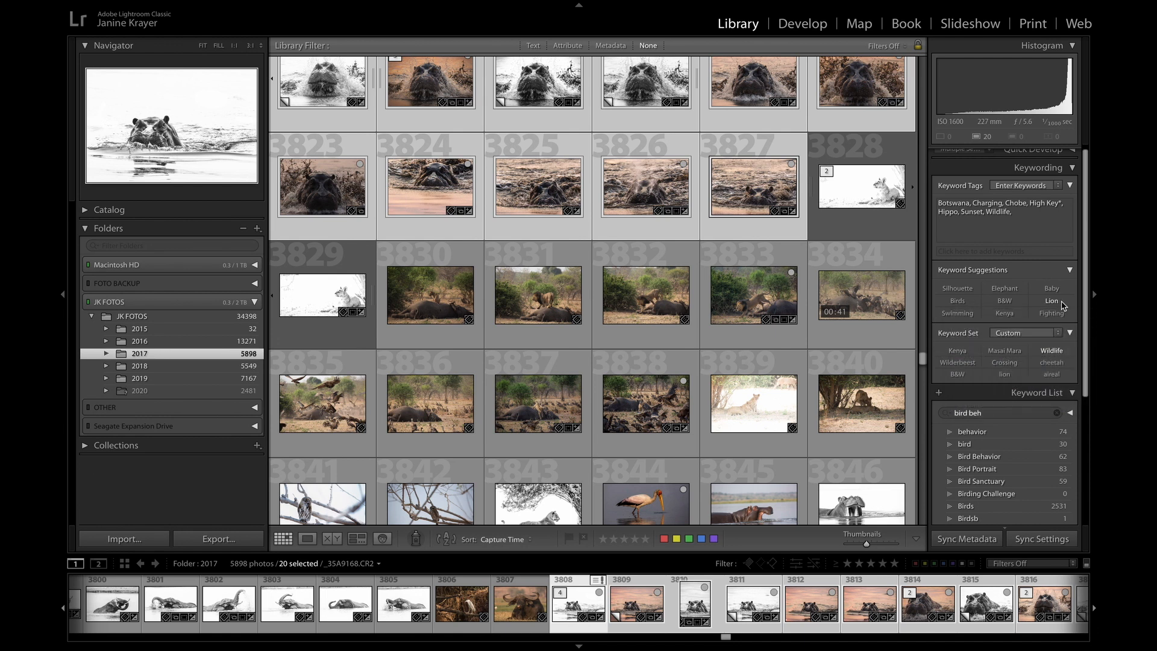
pyautogui.moveTo(1060, 306)
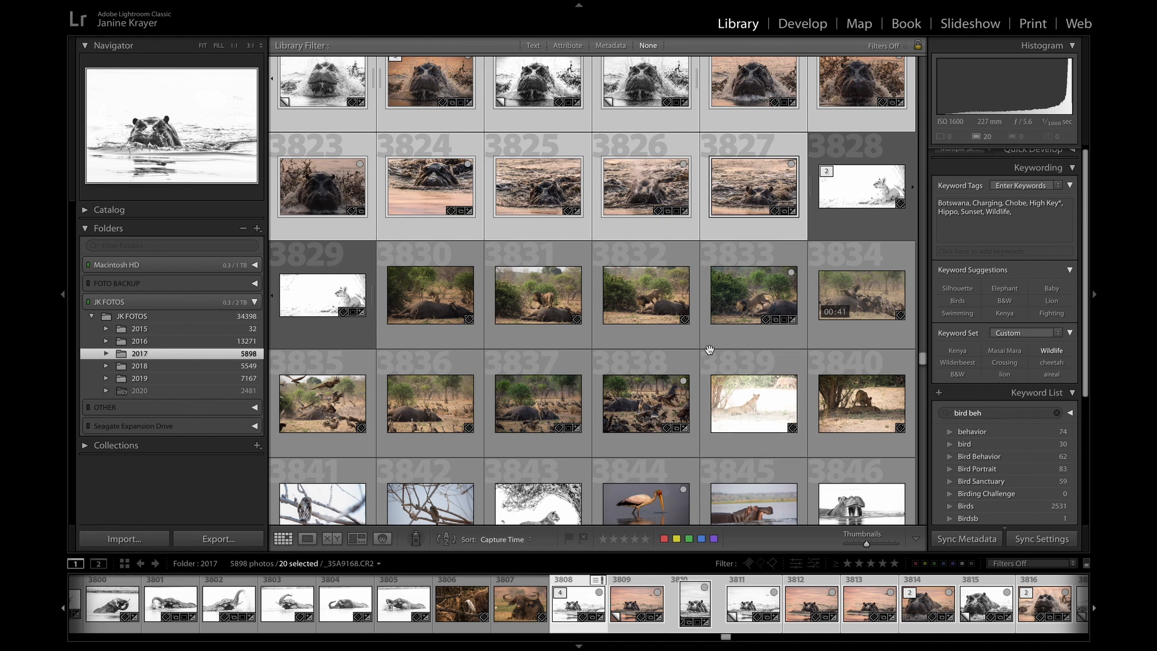
pyautogui.scroll(-3)
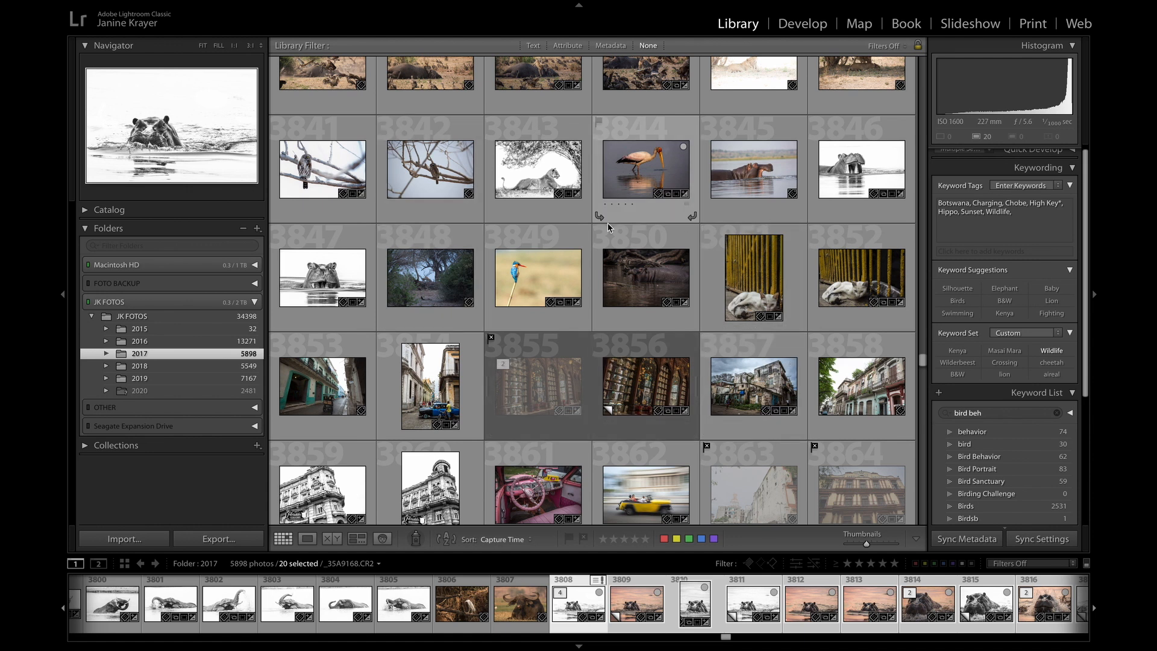
pyautogui.click(753, 277)
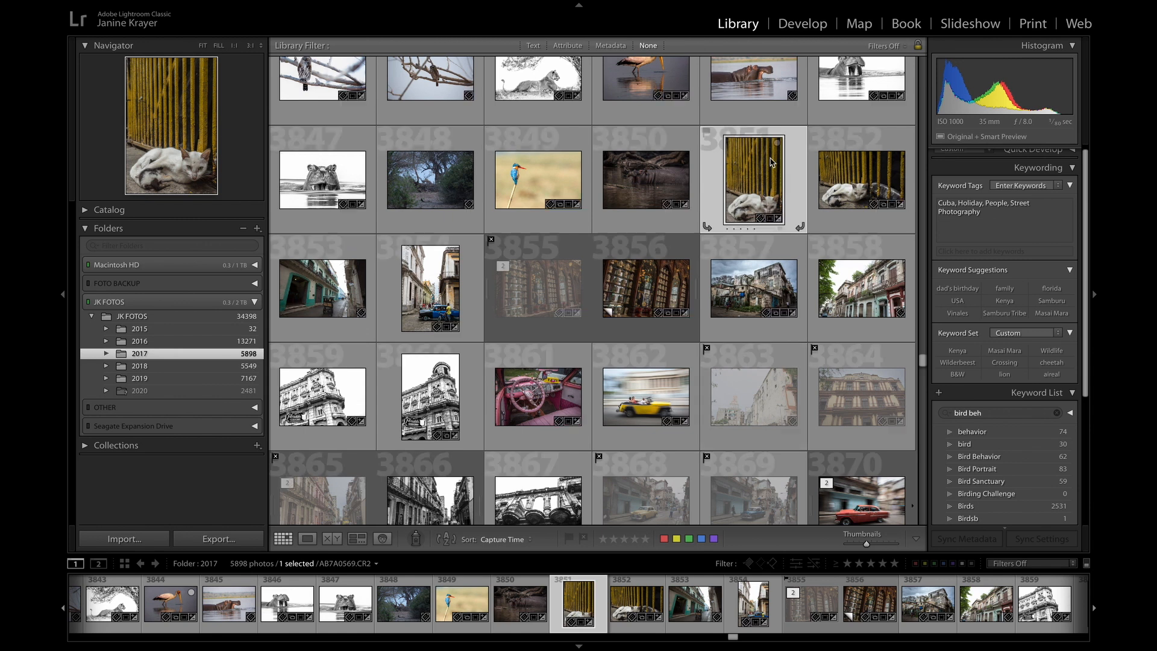
pyautogui.scroll(-3)
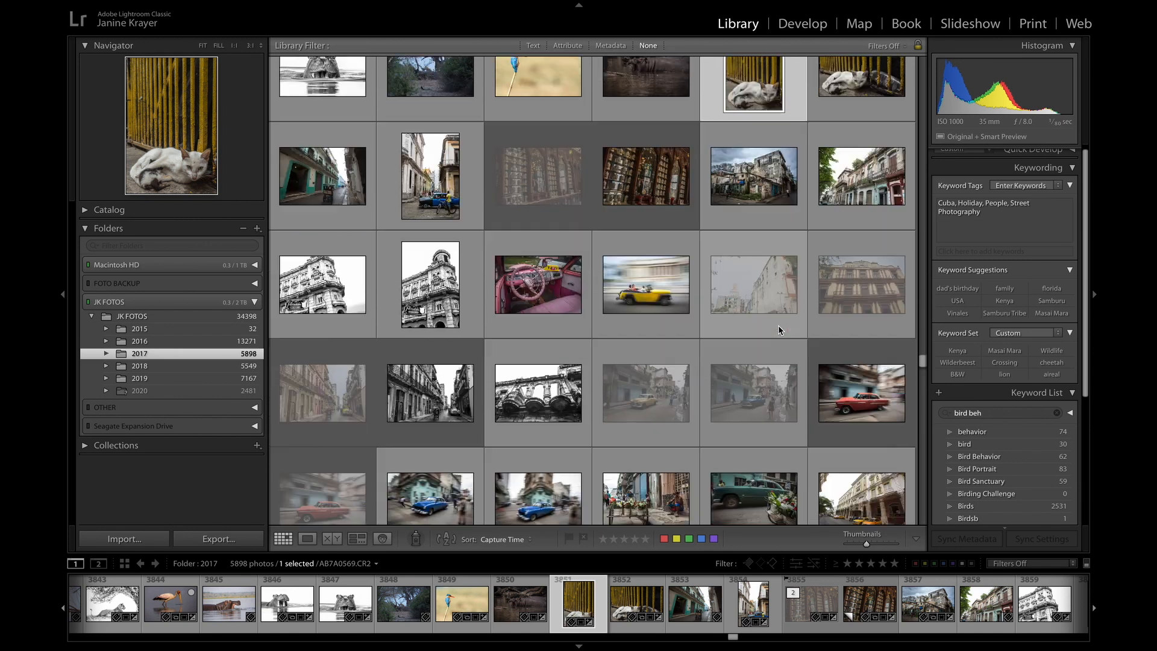
pyautogui.scroll(-3)
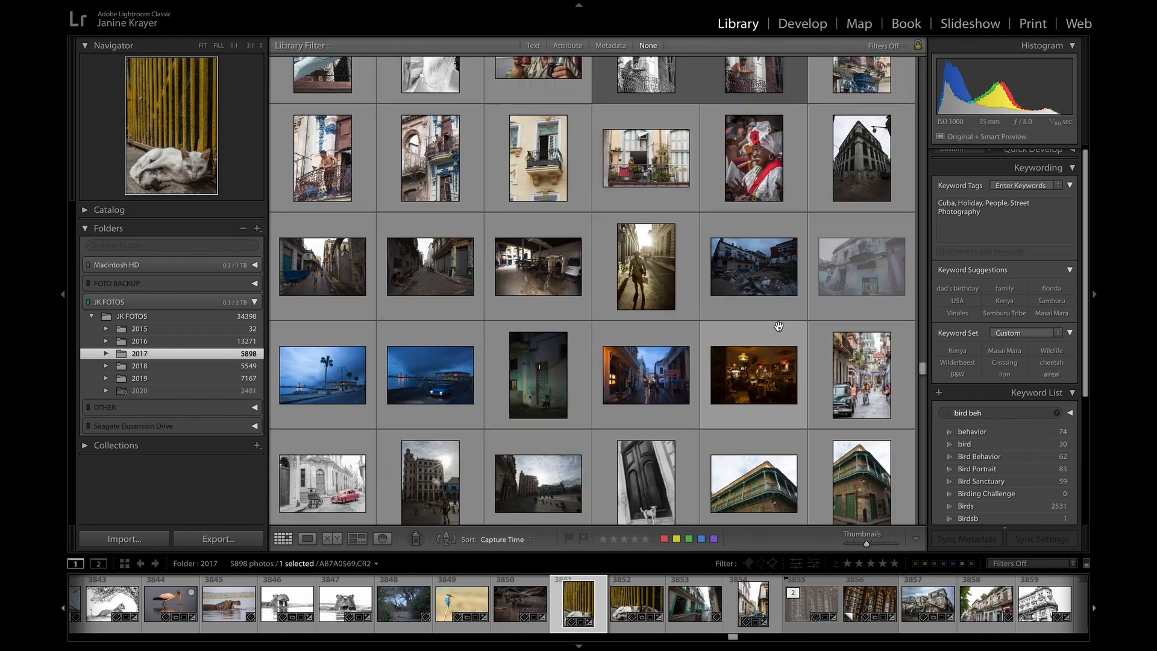
pyautogui.scroll(-3)
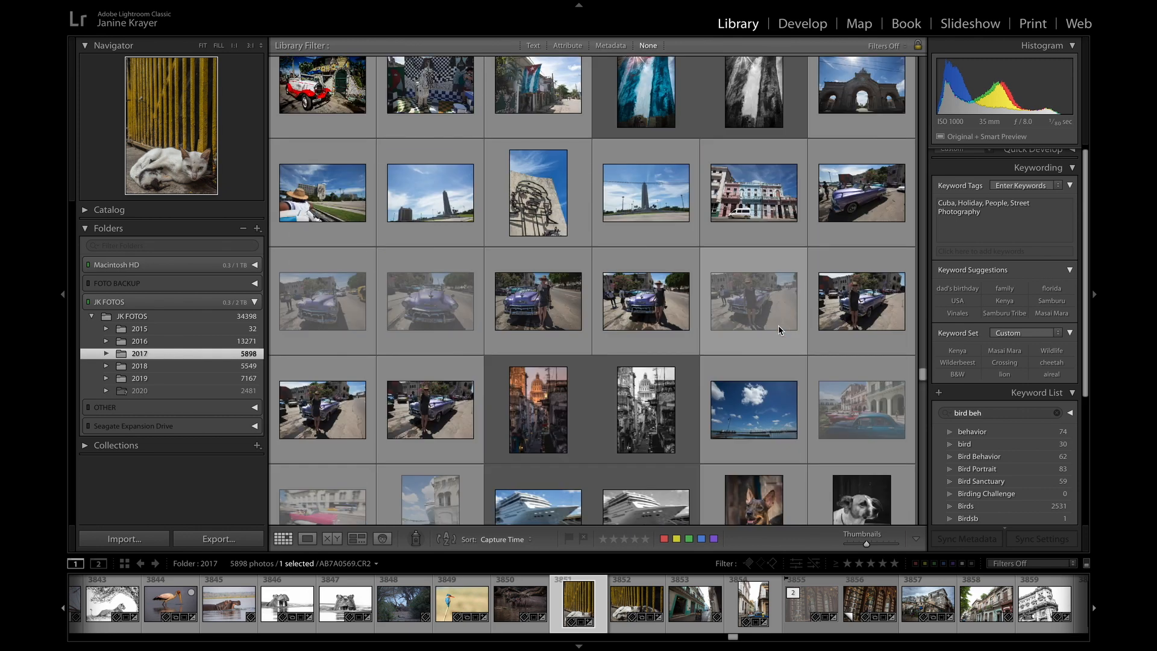
pyautogui.scroll(-3)
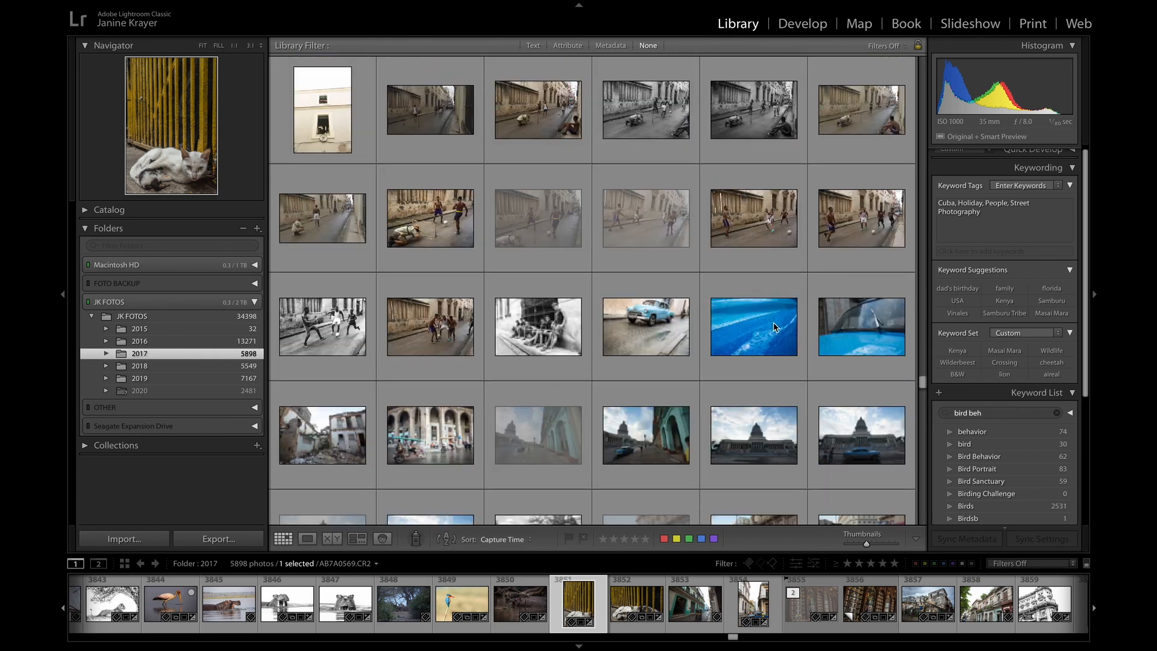
pyautogui.scroll(-3)
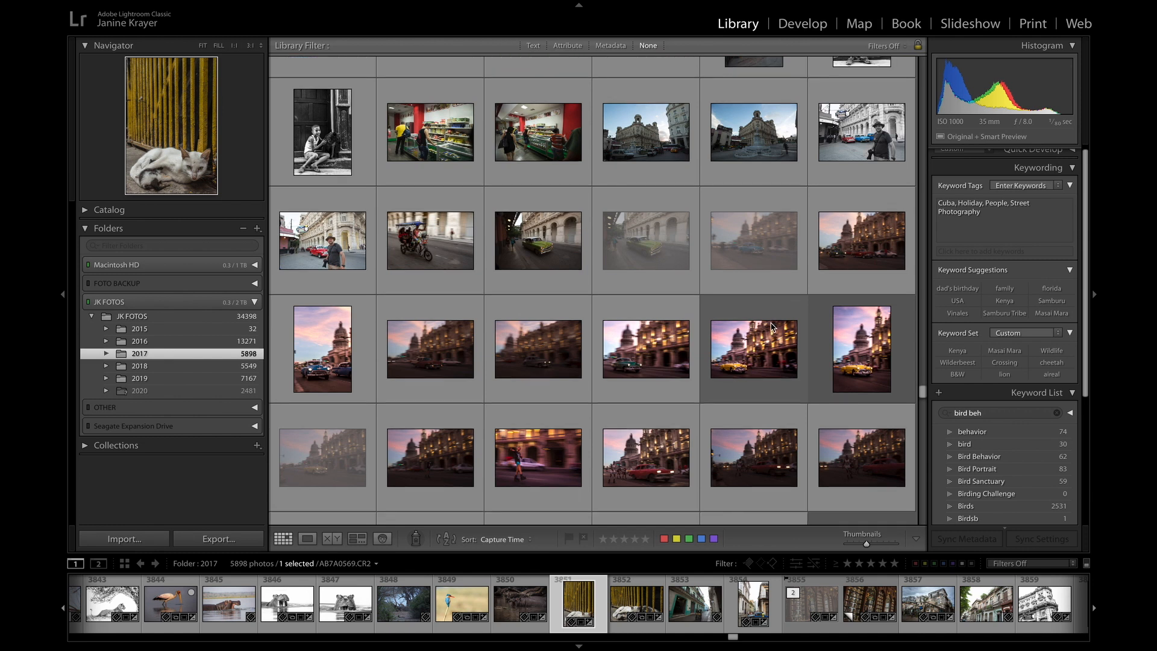
pyautogui.scroll(-3)
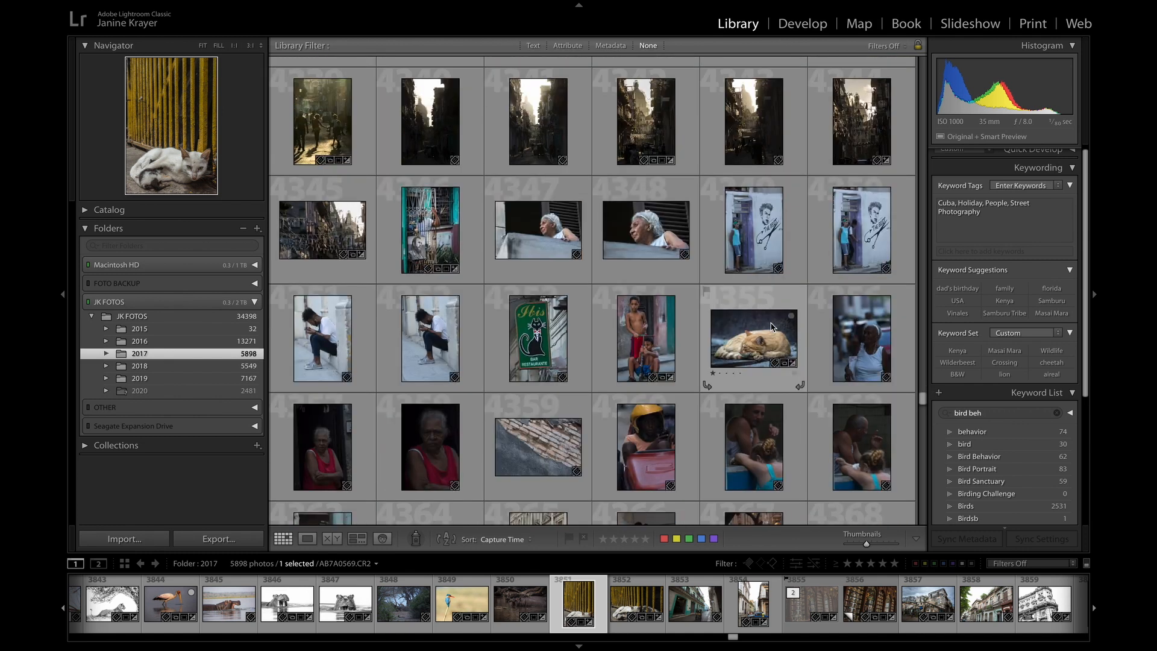
pyautogui.scroll(-3)
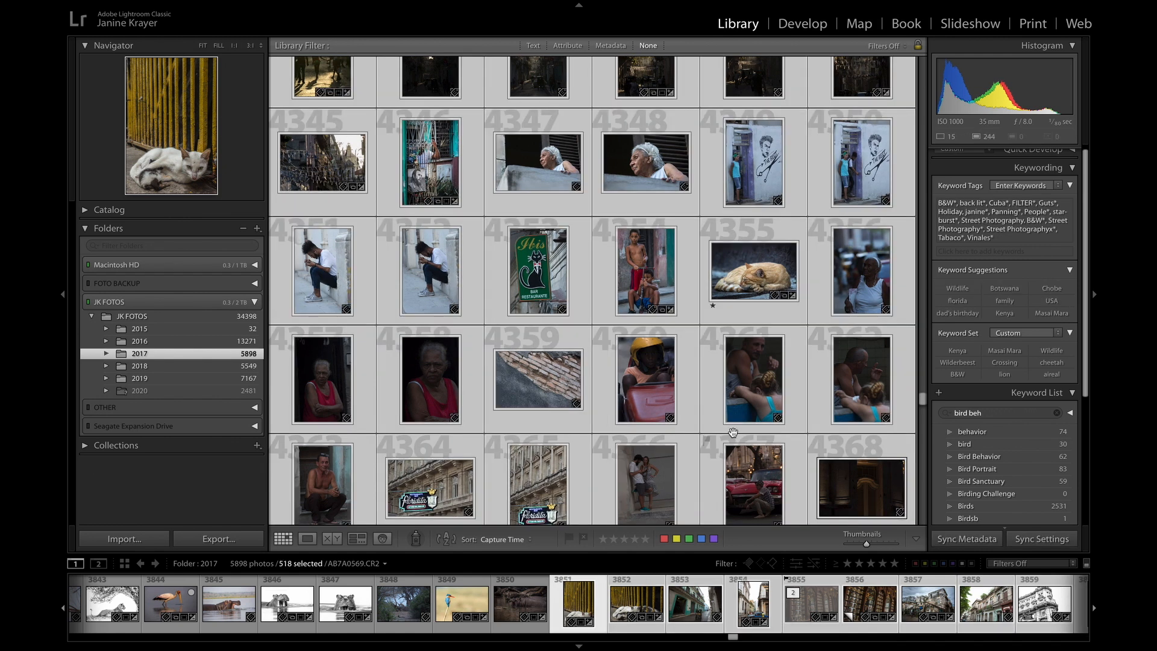
pyautogui.scroll(-3)
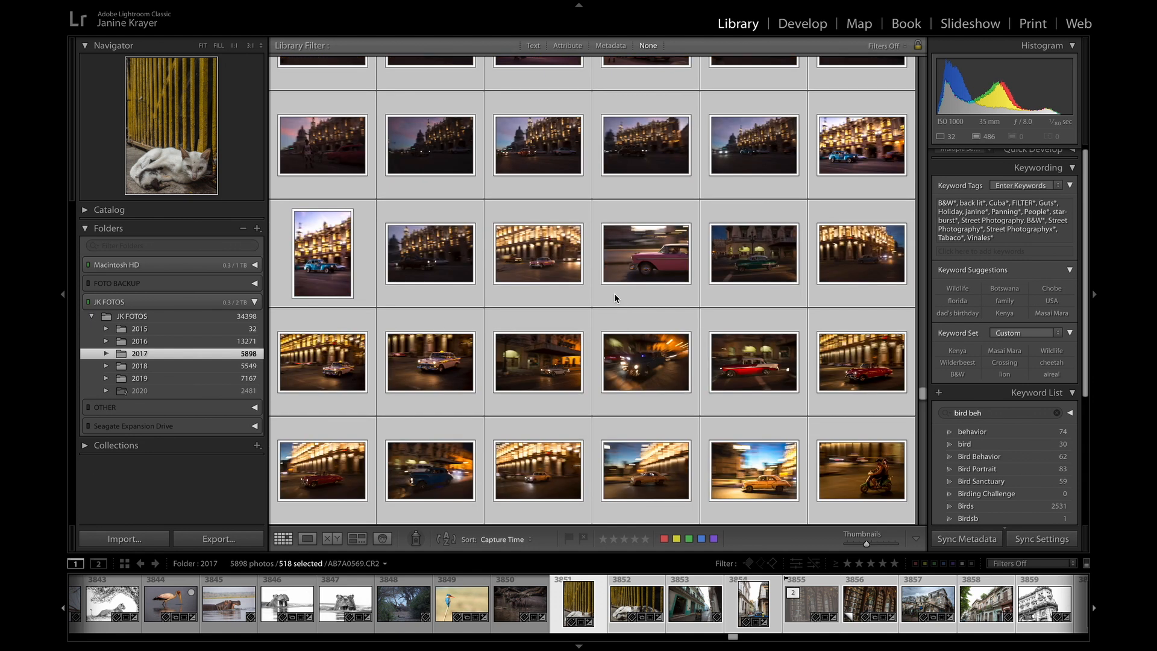
pyautogui.scroll(-3)
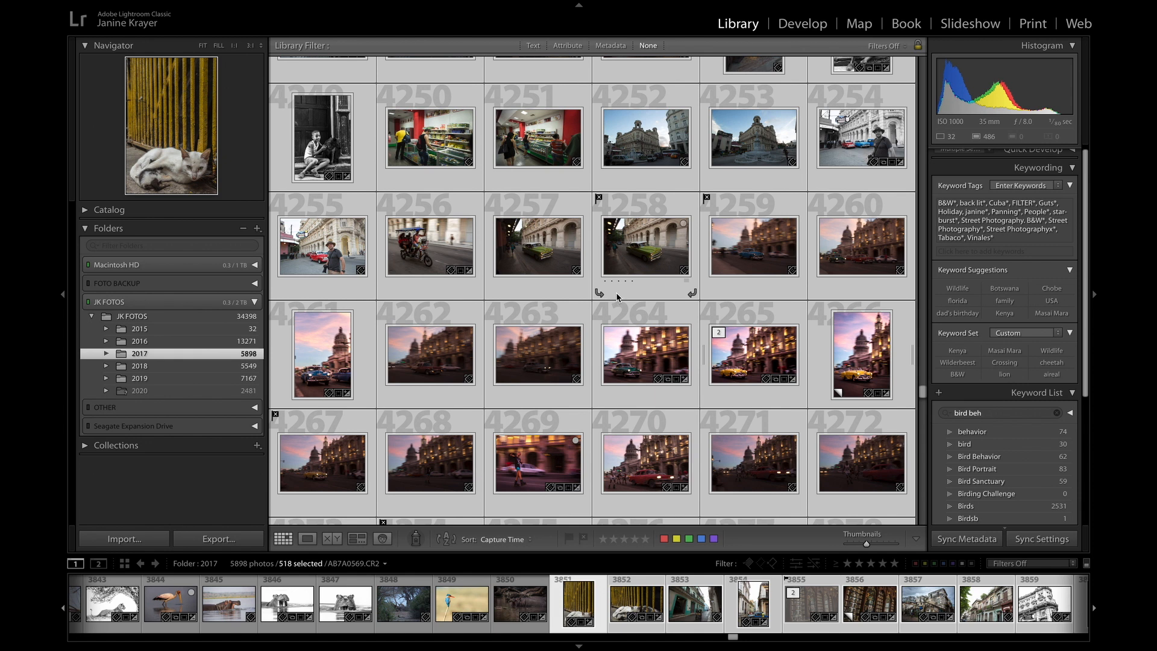
pyautogui.moveTo(614, 294)
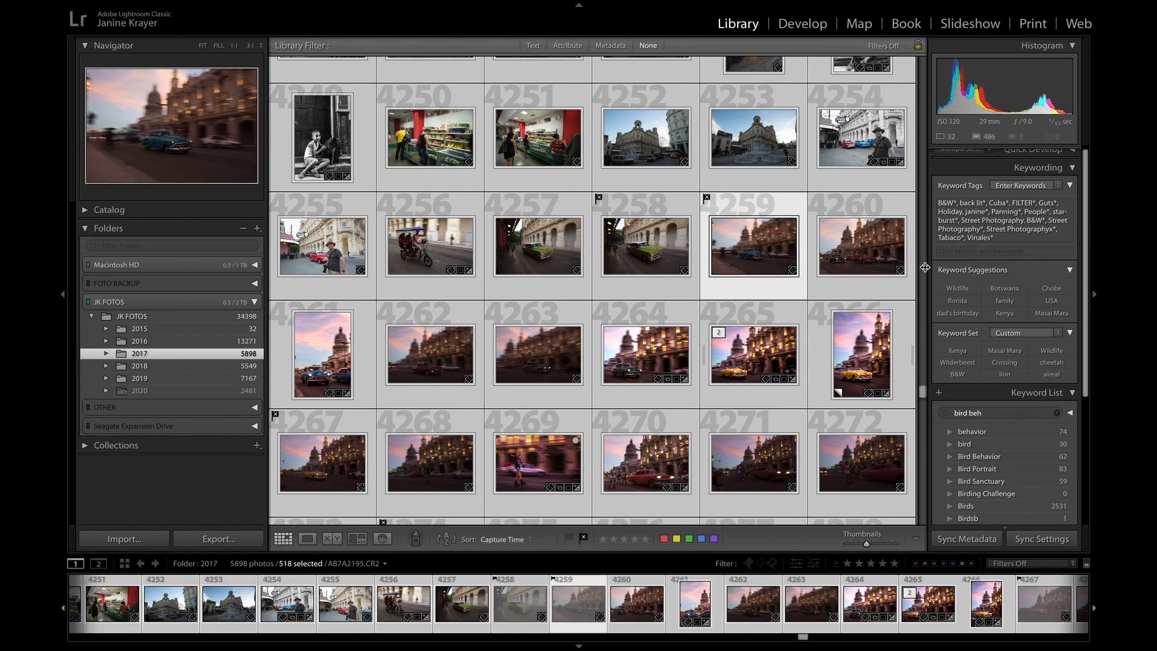
# Select the Havana night panning shots starting from the vertical Capitol photo with the blue car
pyautogui.scroll(3)
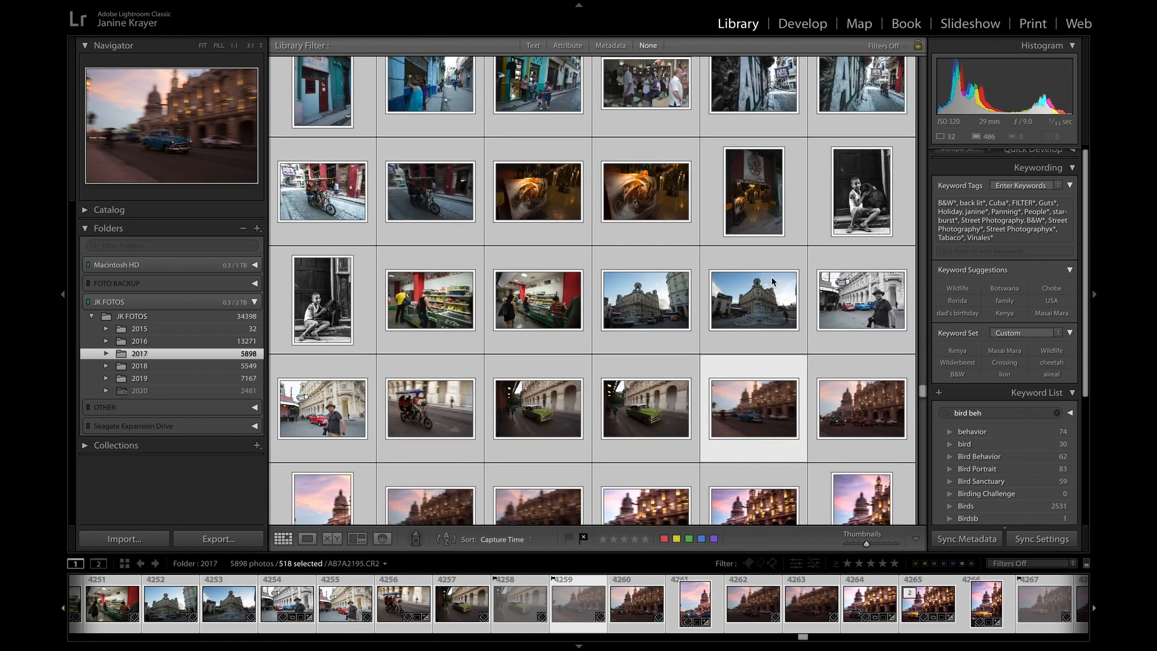
pyautogui.scroll(-3)
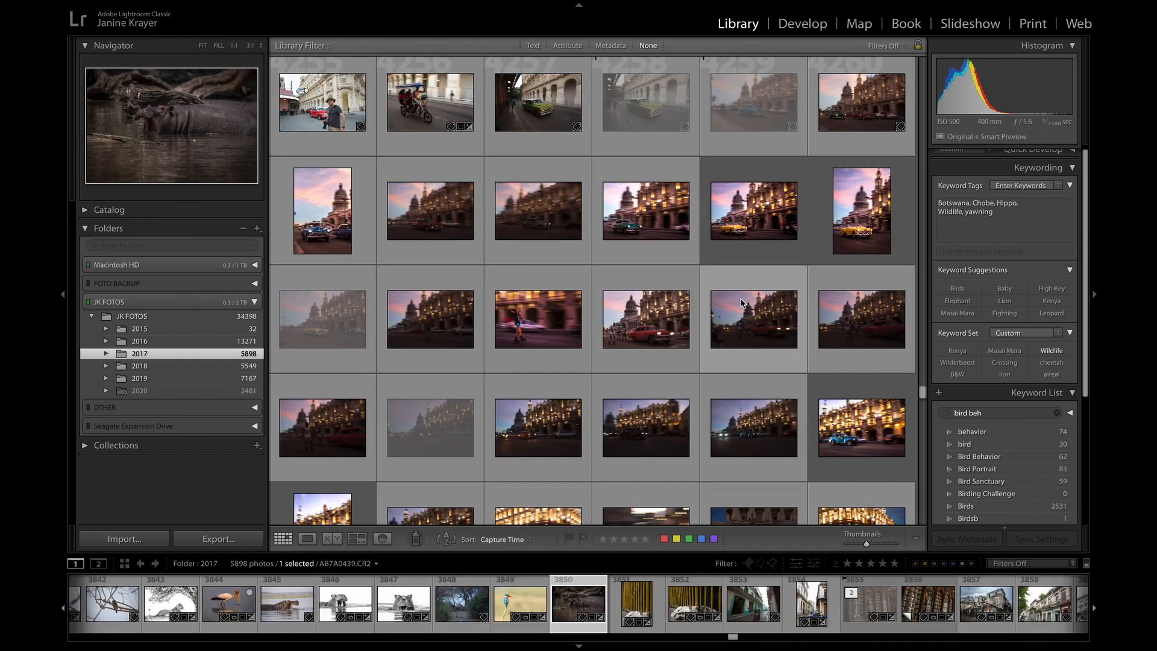
pyautogui.scroll(-3)
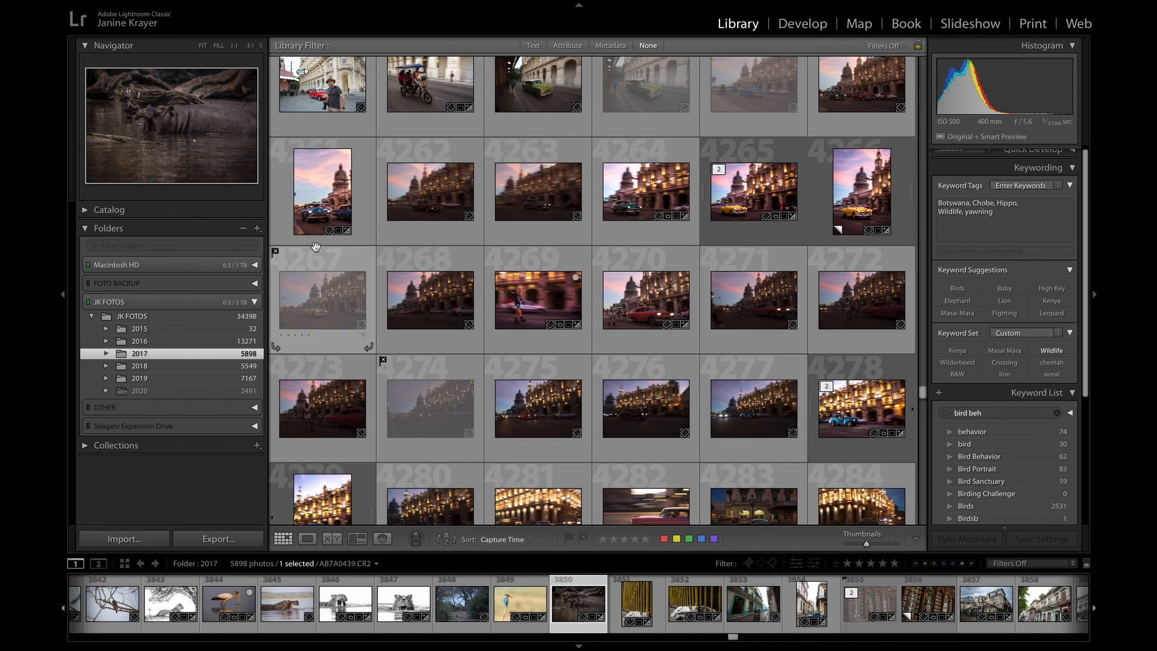
pyautogui.moveTo(354, 323)
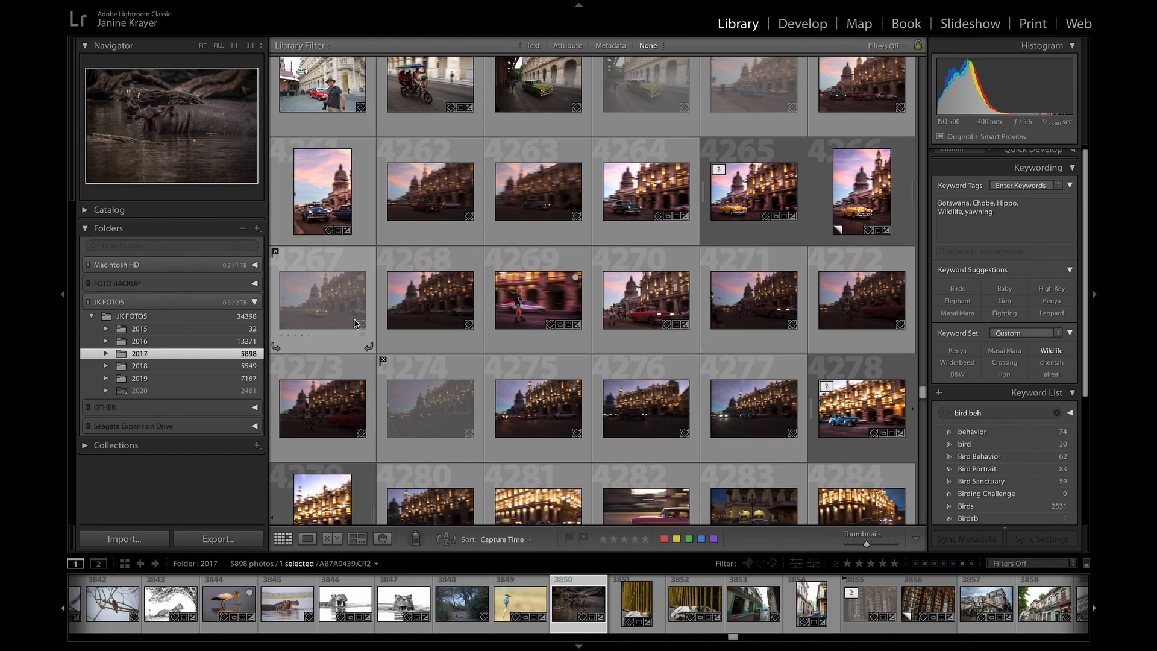
pyautogui.click(322, 192)
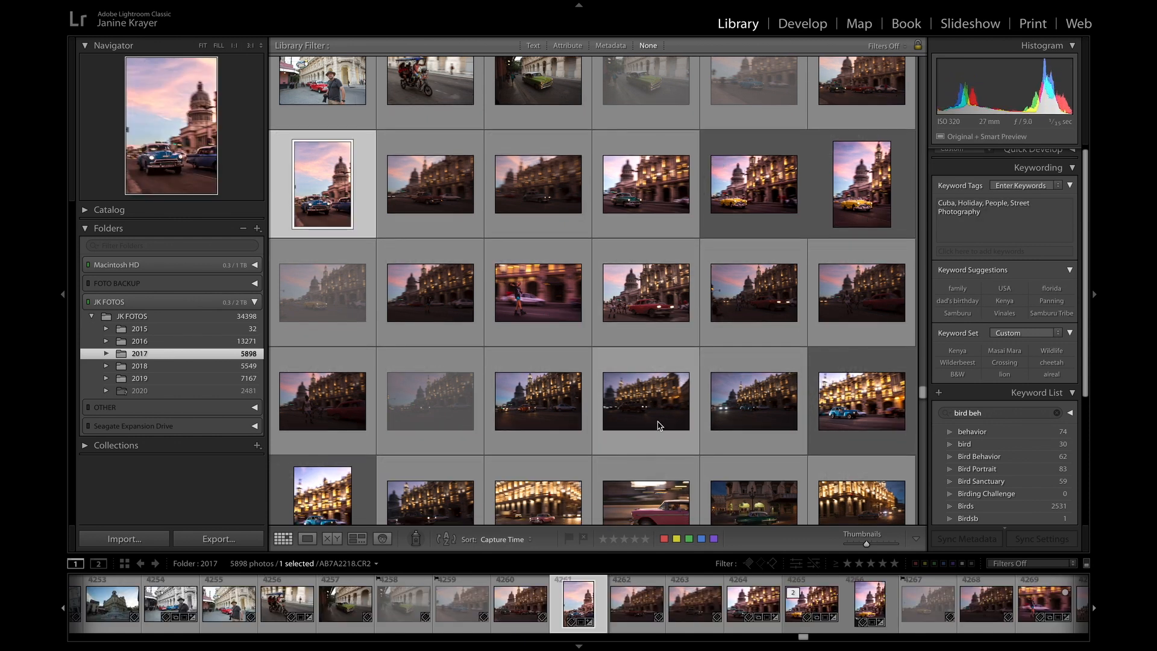
pyautogui.scroll(-3)
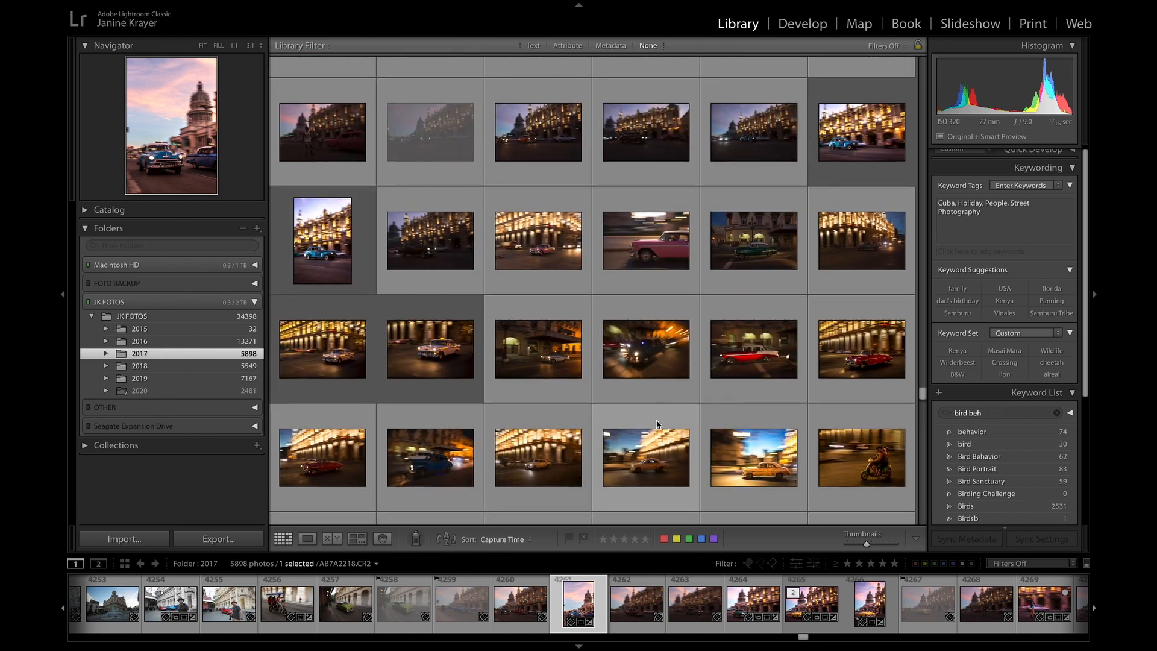
pyautogui.scroll(-3)
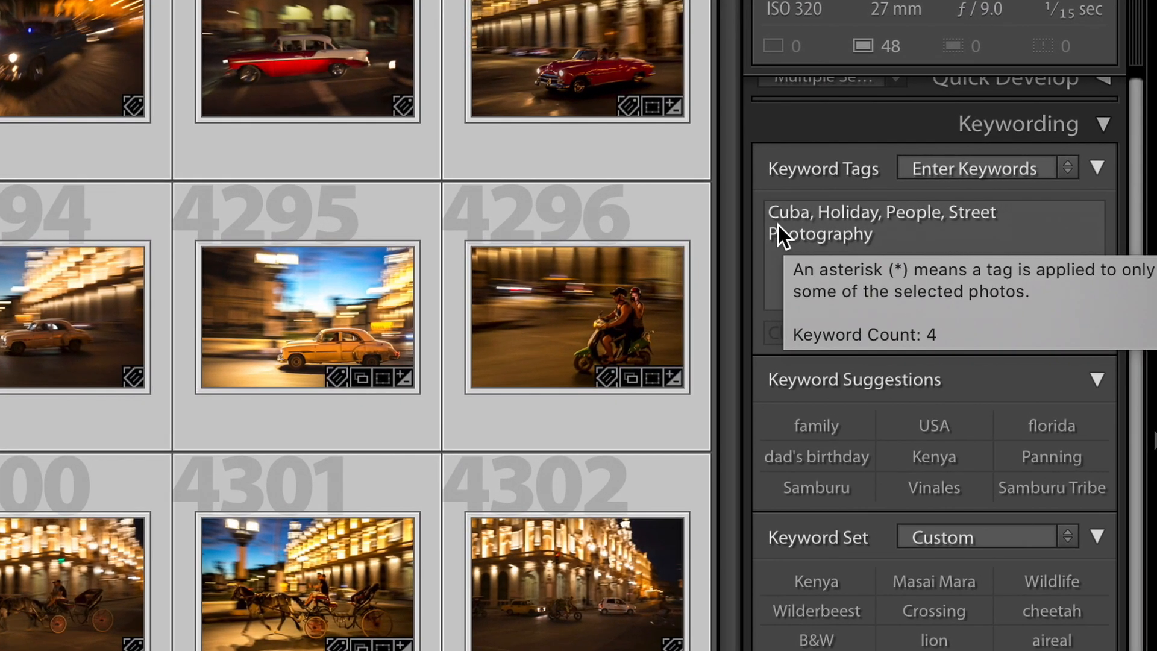
pyautogui.moveTo(928, 246)
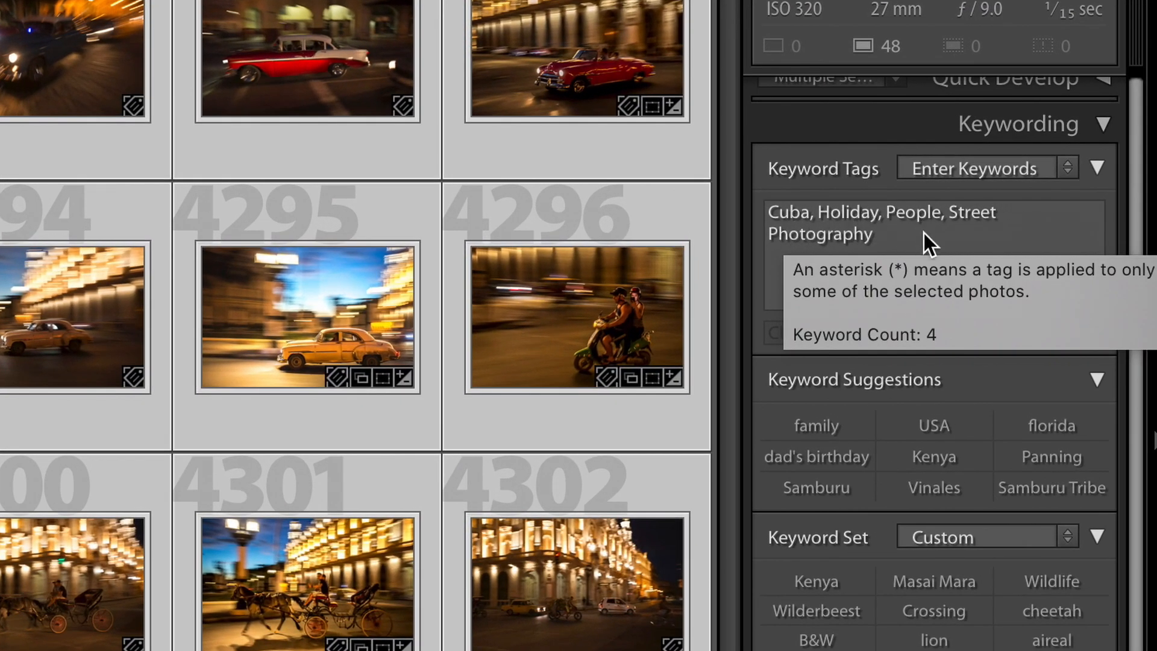
# Append the keyword Panning after Cuba, Holiday, People, Street Photography on the selected shots
pyautogui.click(929, 246)
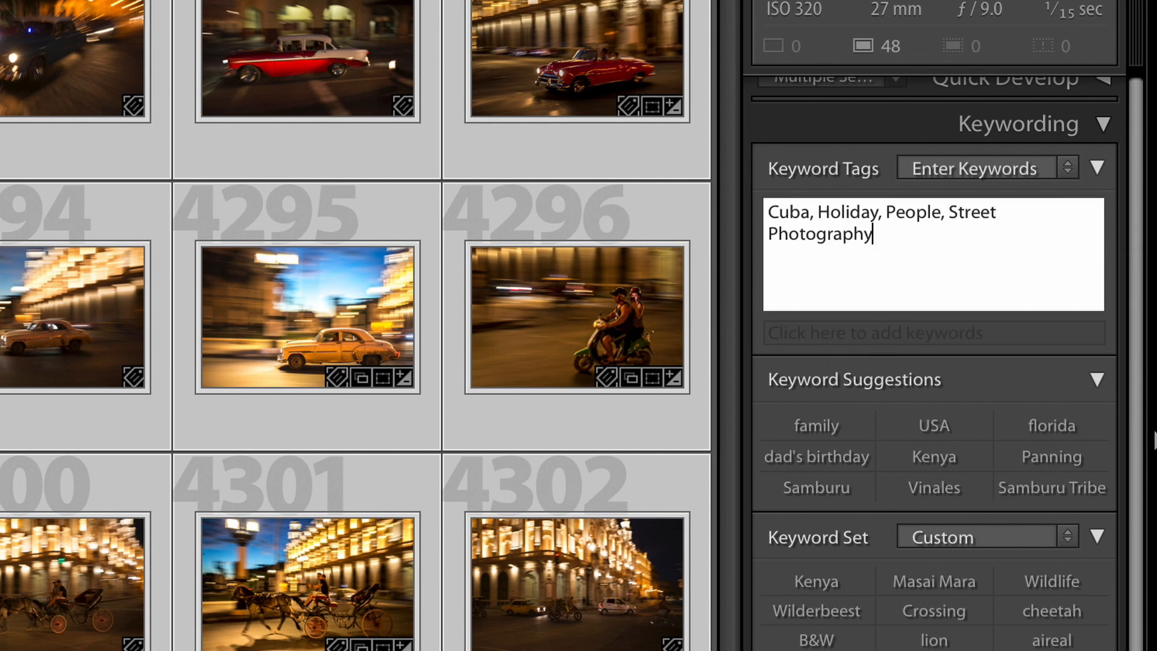
pyautogui.write('Panning')
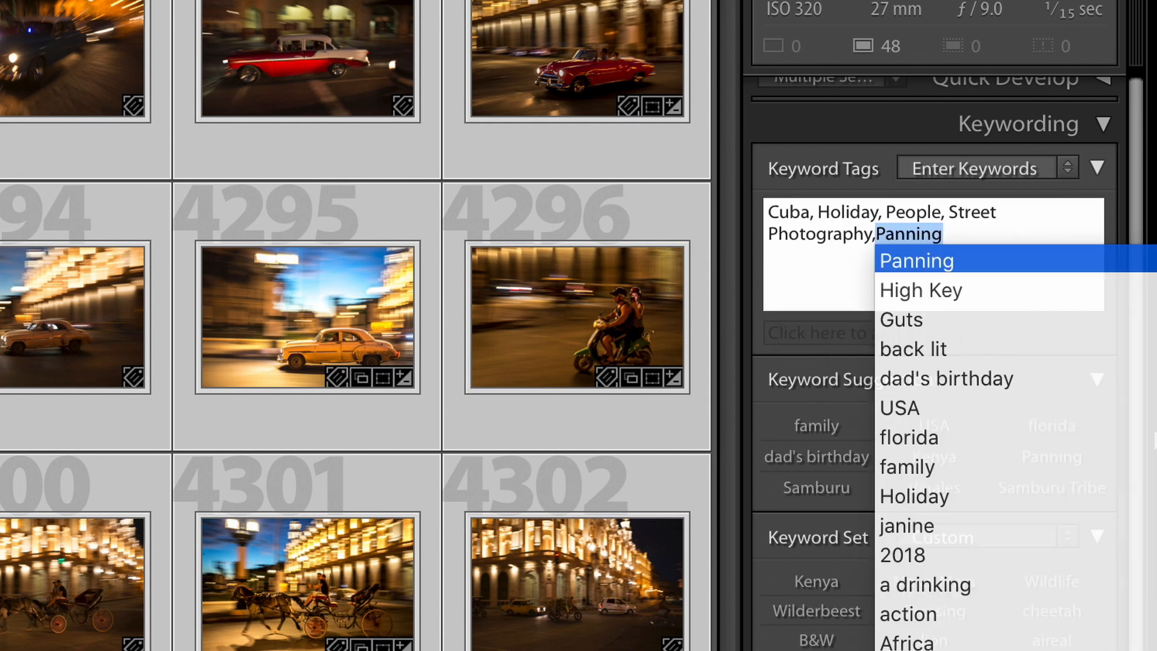
pyautogui.write('panning')
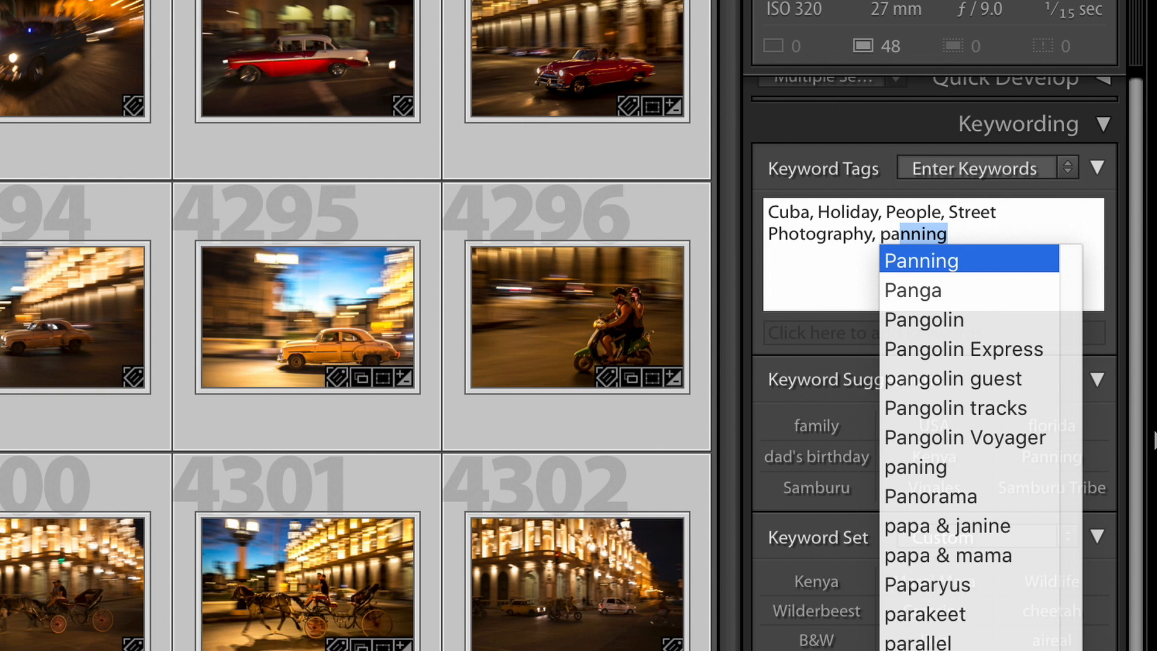